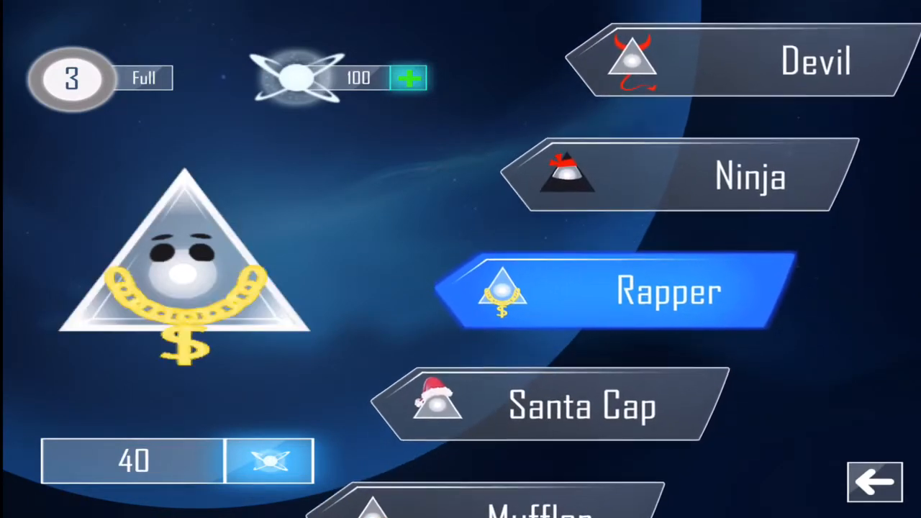
Step: Browse the costume shop past Rapper, Mercury and Ninja skins, then return to the main menu
scroll(down, 3)
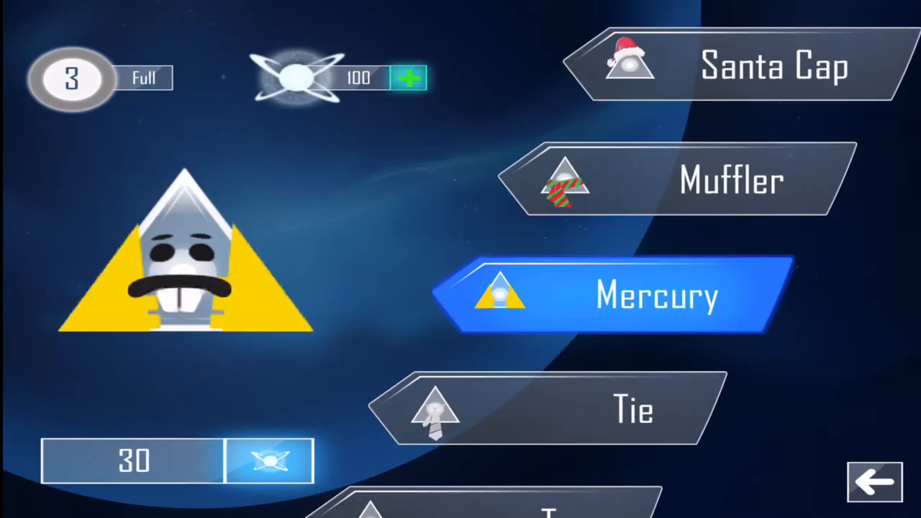
scroll(down, 3)
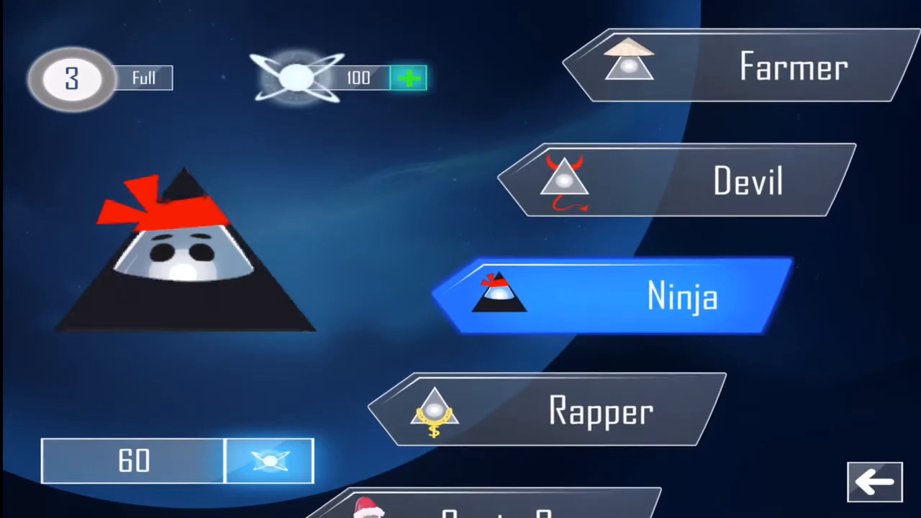
click(875, 490)
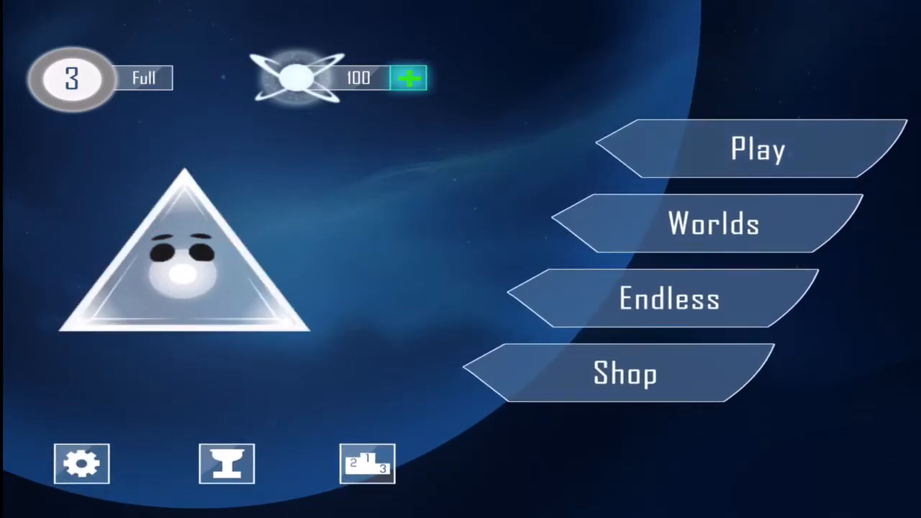
Step: Start the forest level and play it through to a one-star, 2613-point Level Complete
click(760, 150)
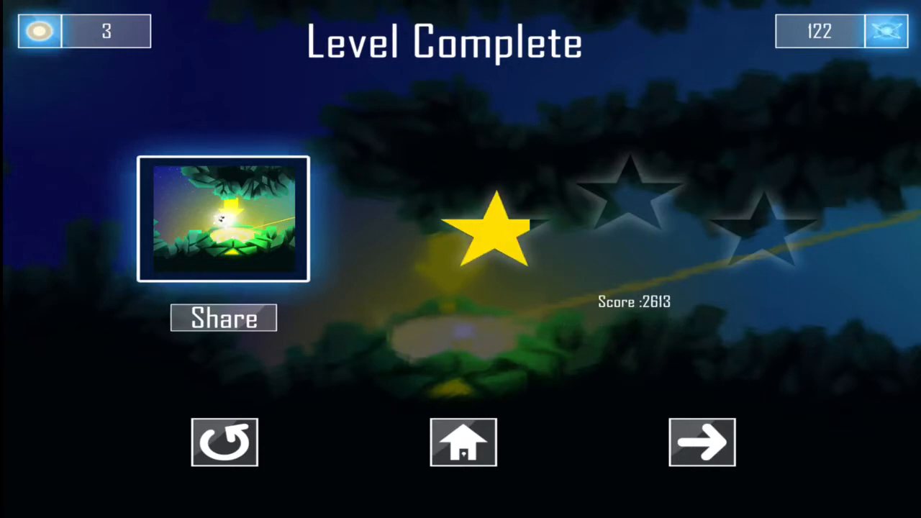
Step: Advance from the results screen into the crystal-cave level
click(702, 443)
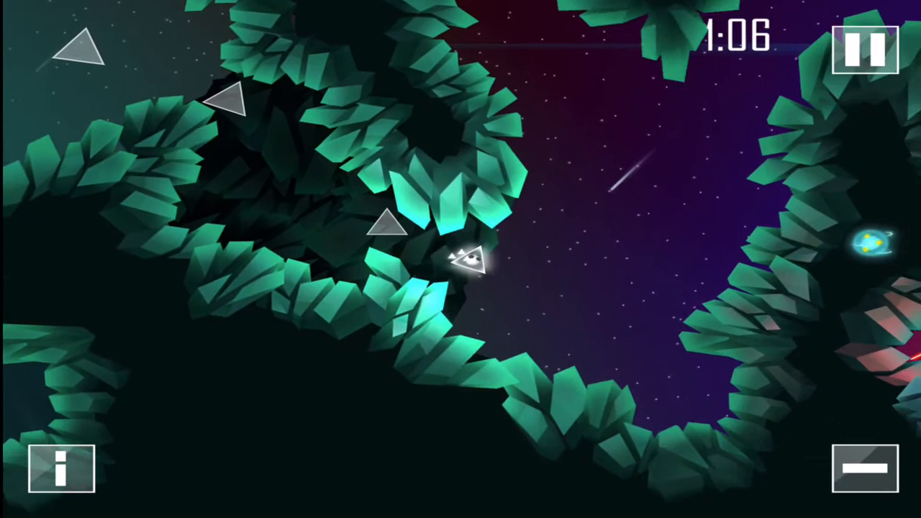
Step: Play the crystal-cave level until the prism breaks, leaving two lives remaining
click(60, 478)
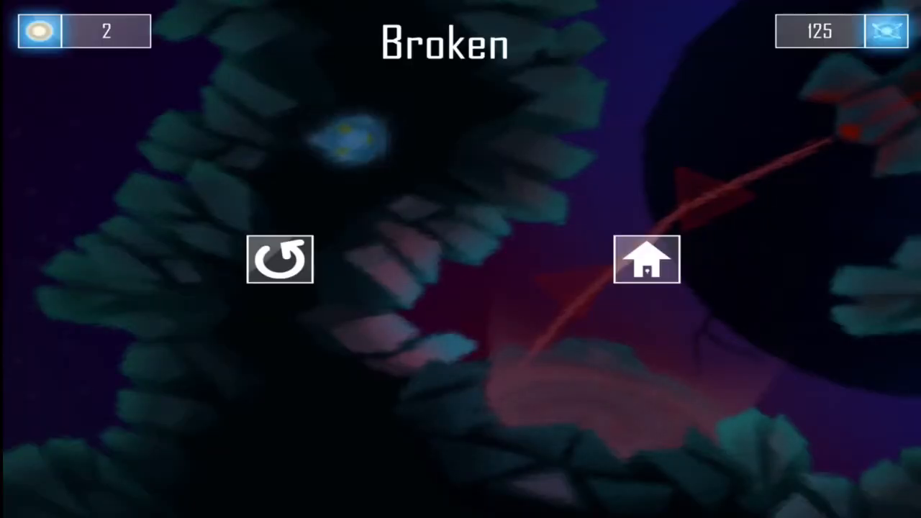
Step: Retry the broken crystal-cave level from its starting area
click(279, 261)
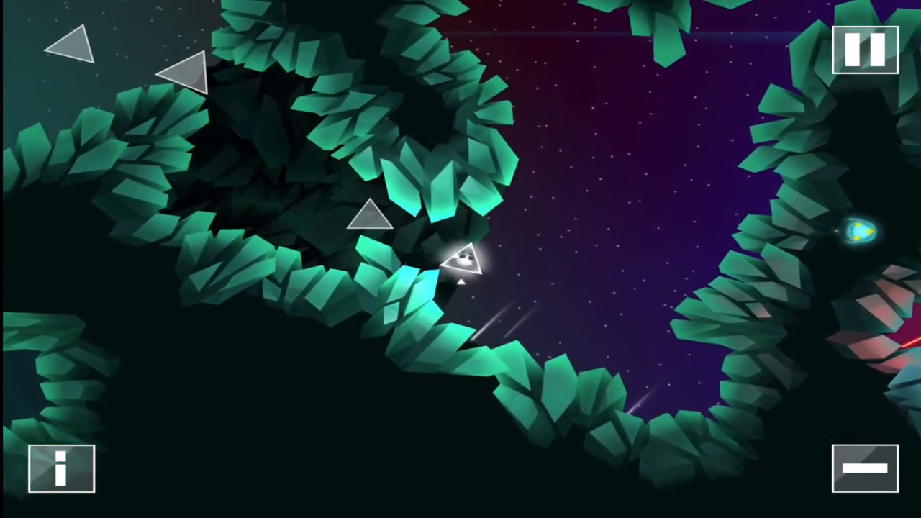
Step: View the enlarged hint image, then finish the crystal-cave level scoring 3424 with no stars
click(60, 477)
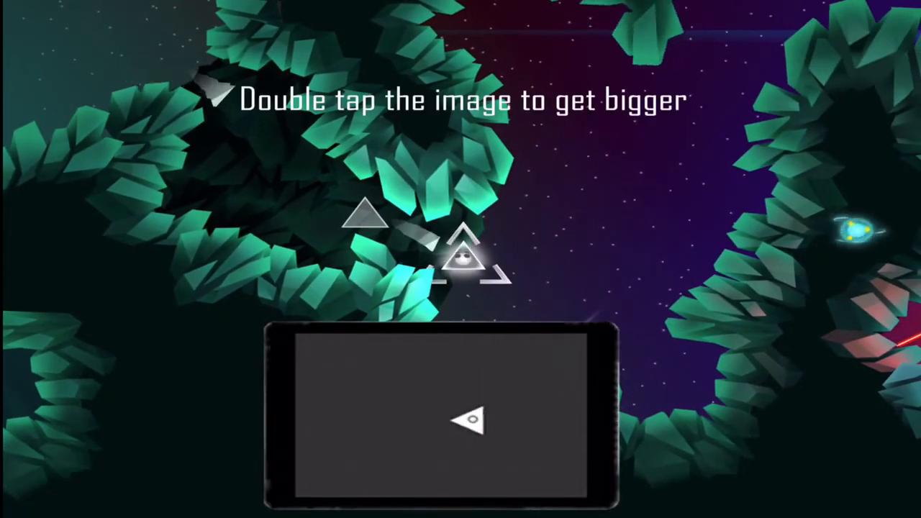
double_click(468, 418)
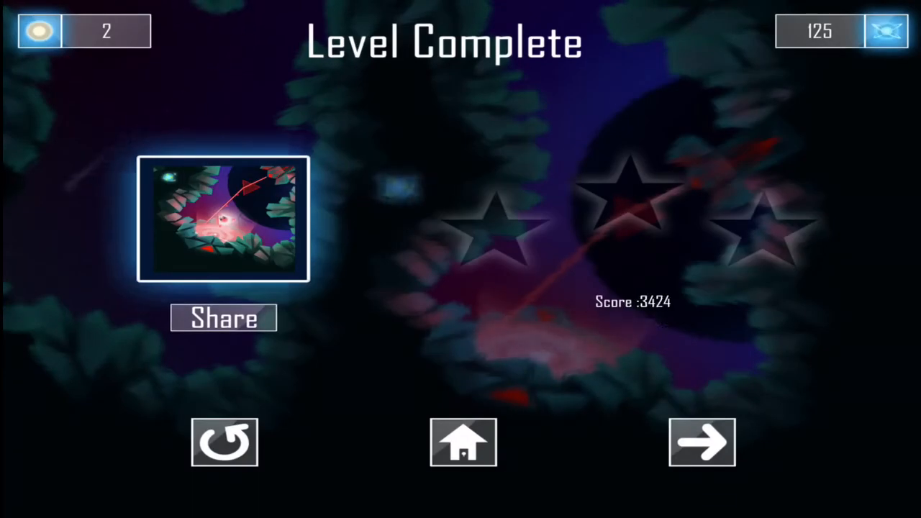
Step: Clear the next level with one star and 1228 points, then begin the laser-mirror level
click(703, 451)
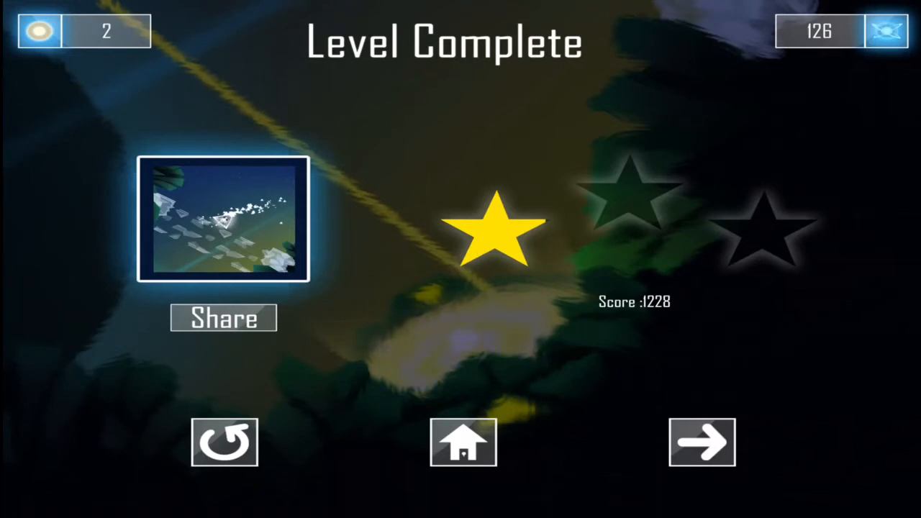
click(702, 443)
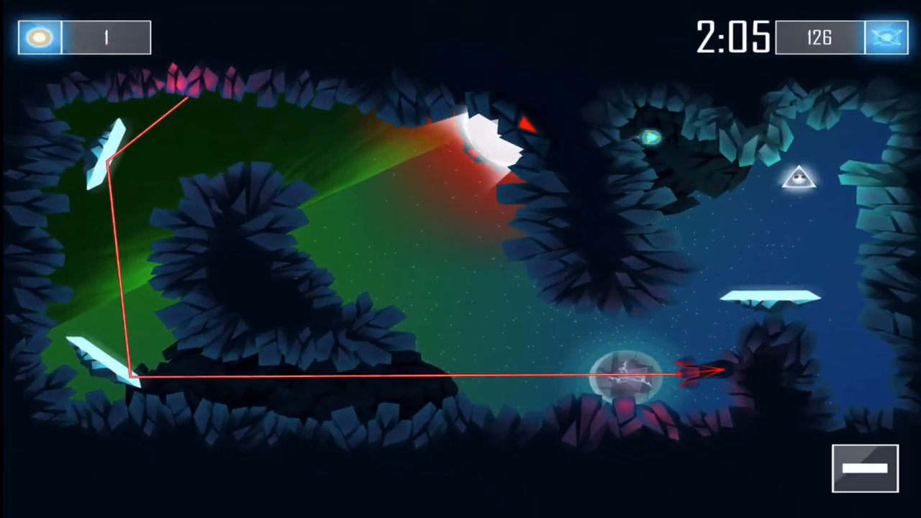